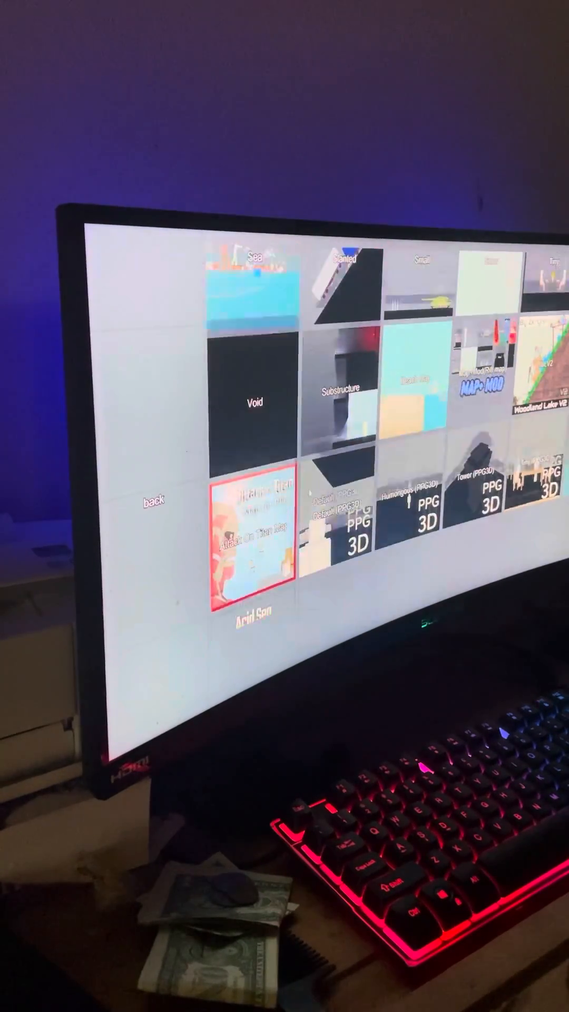
scroll("down", 3)
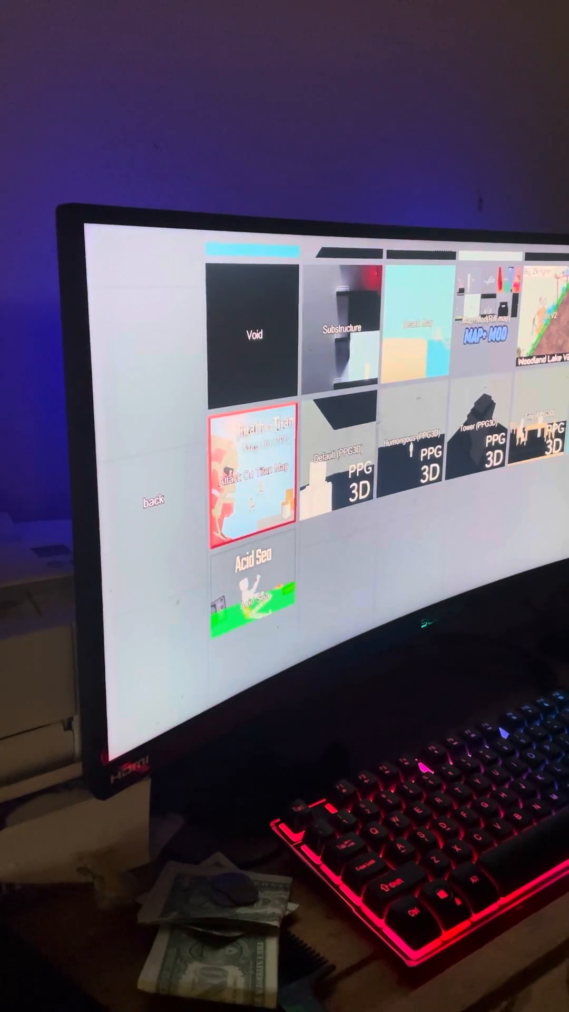
scroll("up", 3)
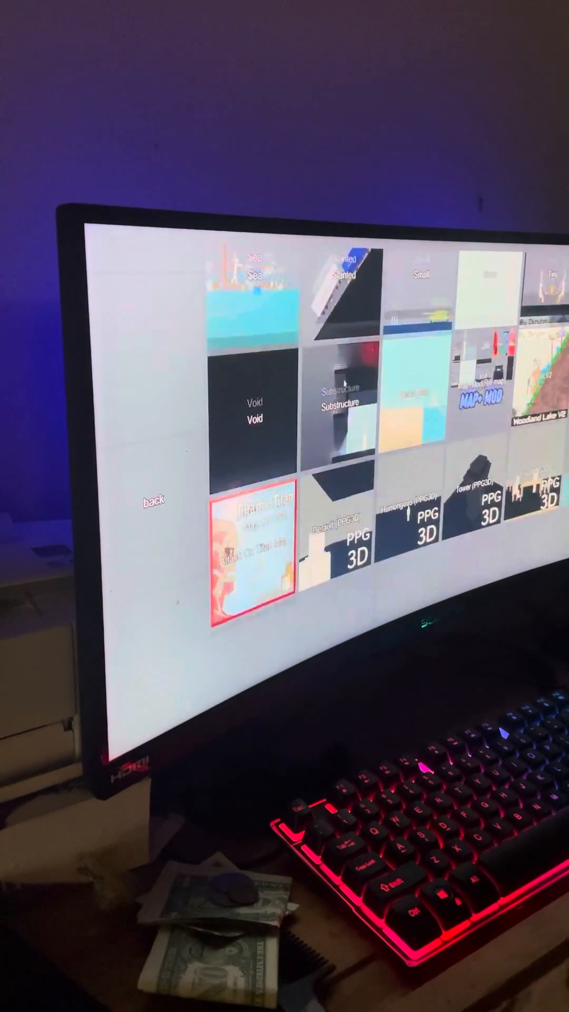
scroll("down", 3)
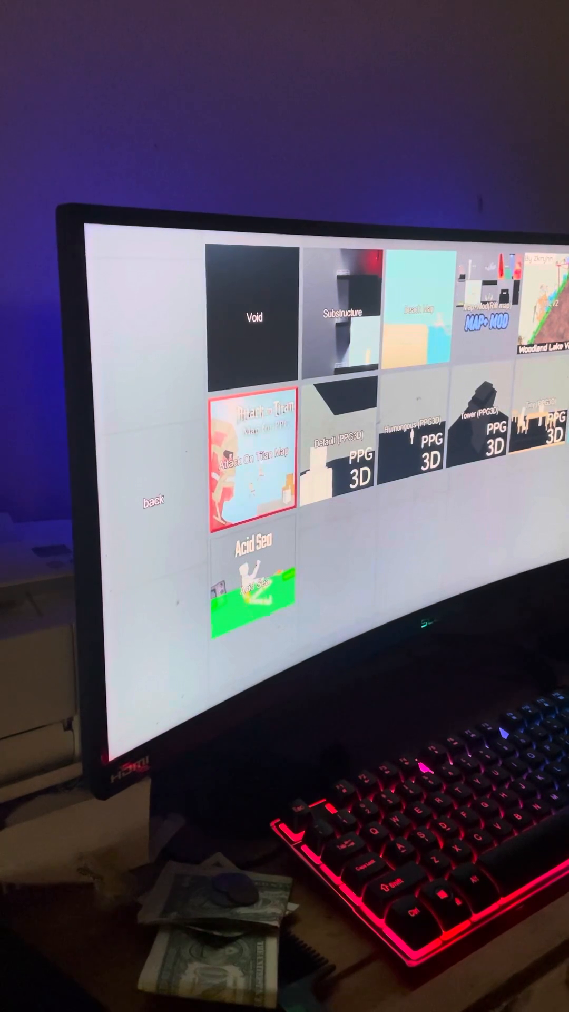